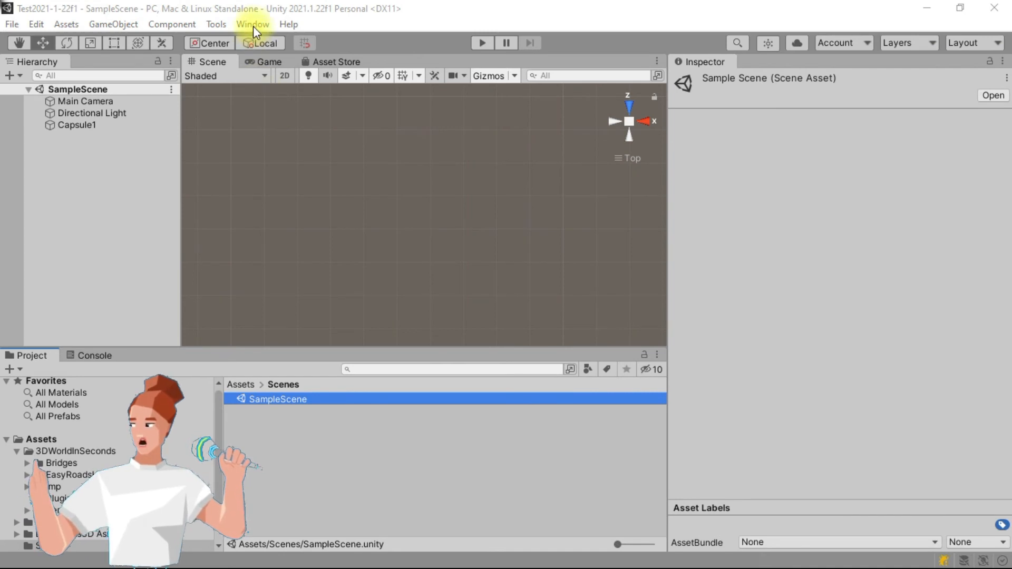
Show the About Bridges welcome window from the 3D World In Seconds help menu.
left_click(289, 24)
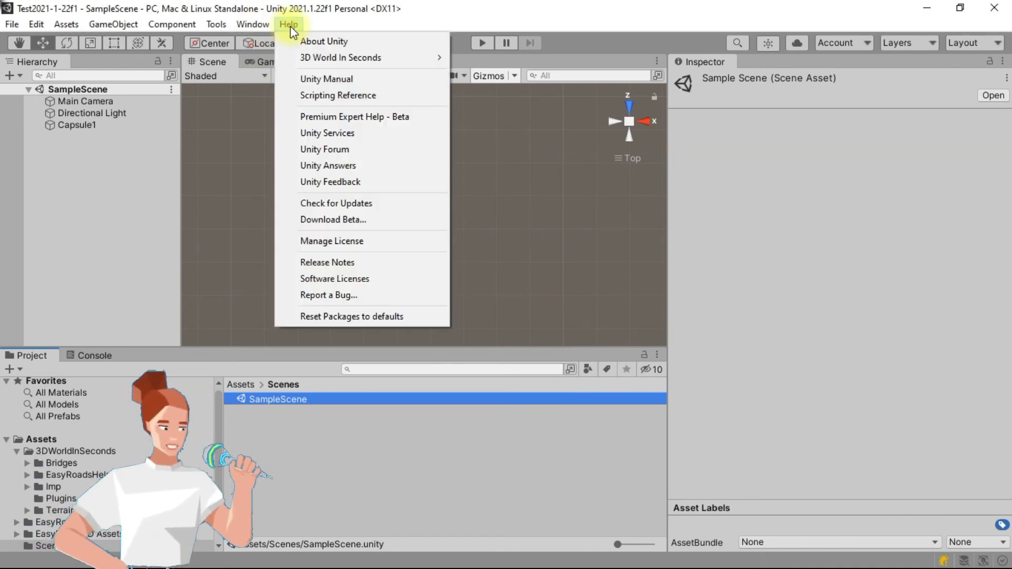
mouse_move(341, 57)
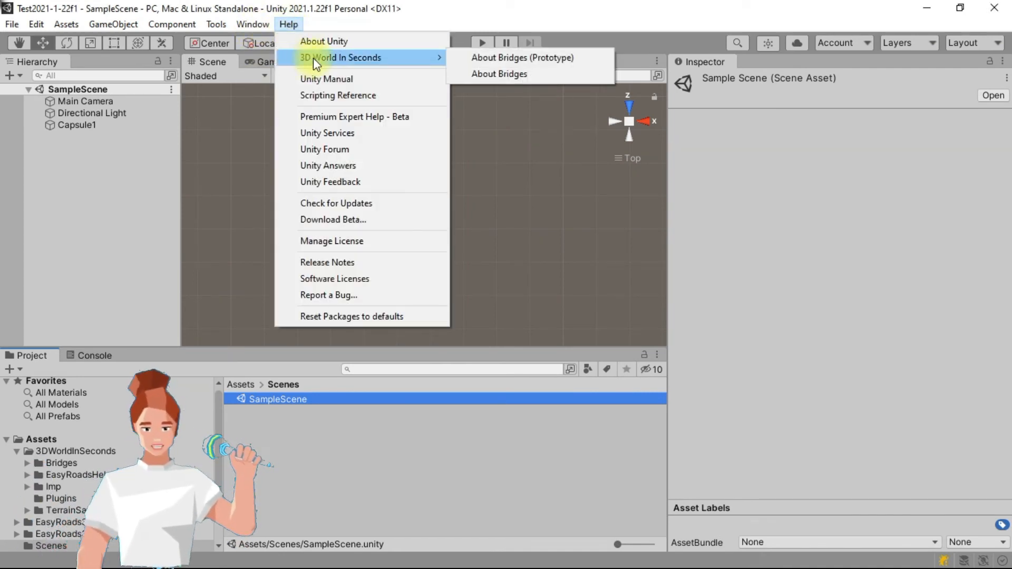
left_click(523, 57)
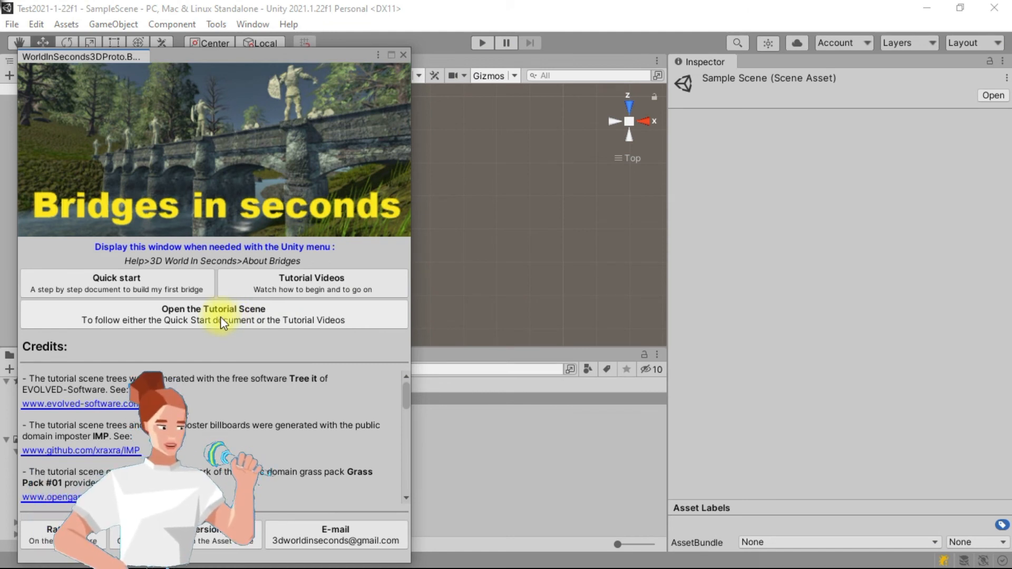
Load the bridge tutorial scene with its river terrain, discarding unsaved scene changes.
left_click(213, 315)
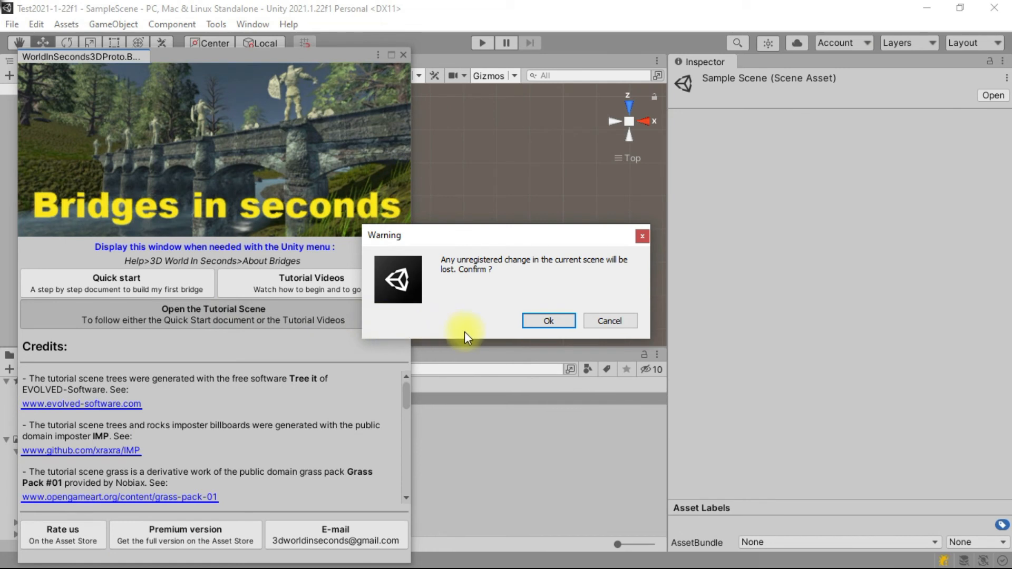
left_click(547, 320)
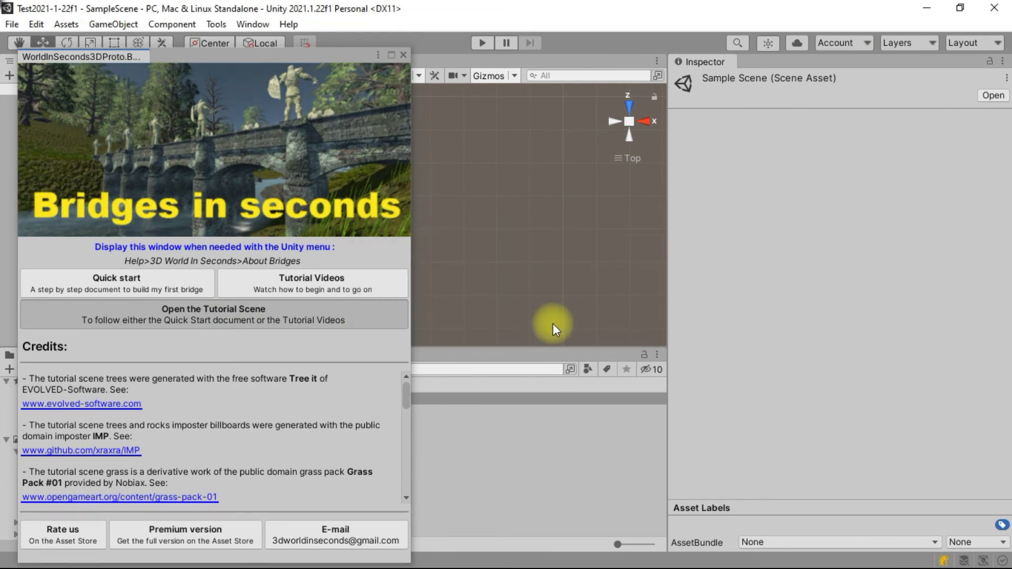
left_click(213, 315)
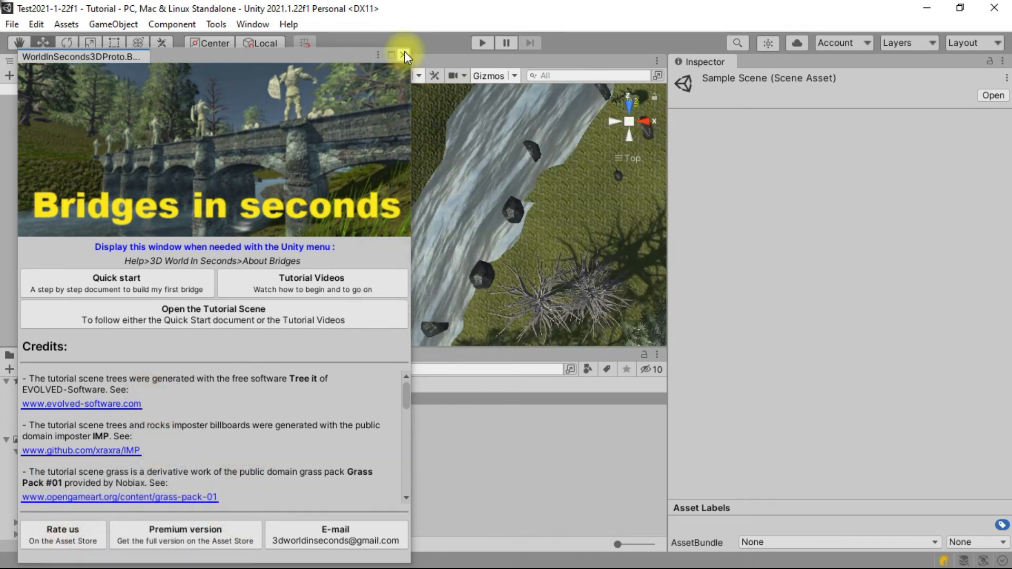
Dismiss the welcome window, then select marker A1 under Markers and frame it in the Scene view.
left_click(405, 55)
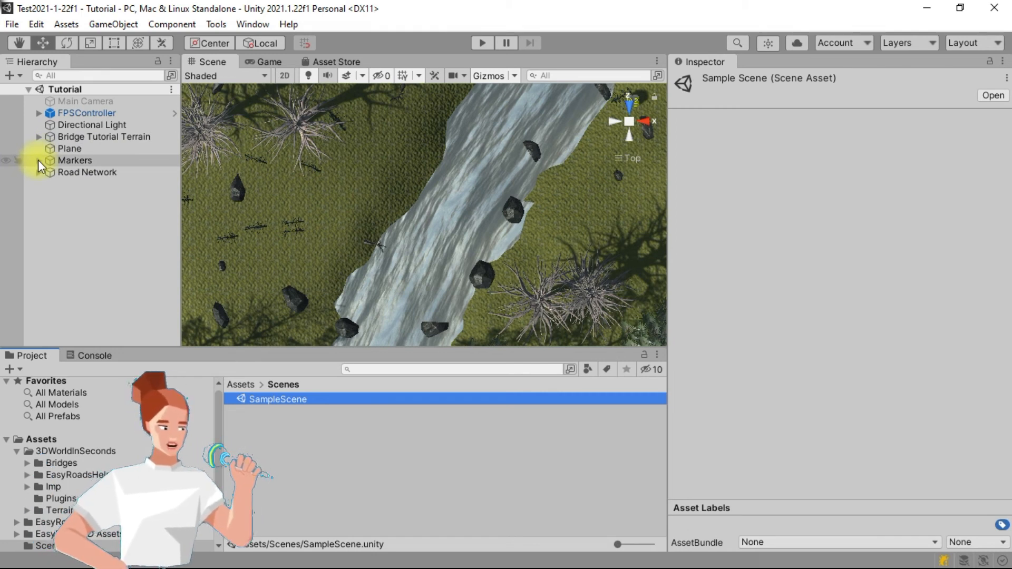
left_click(40, 160)
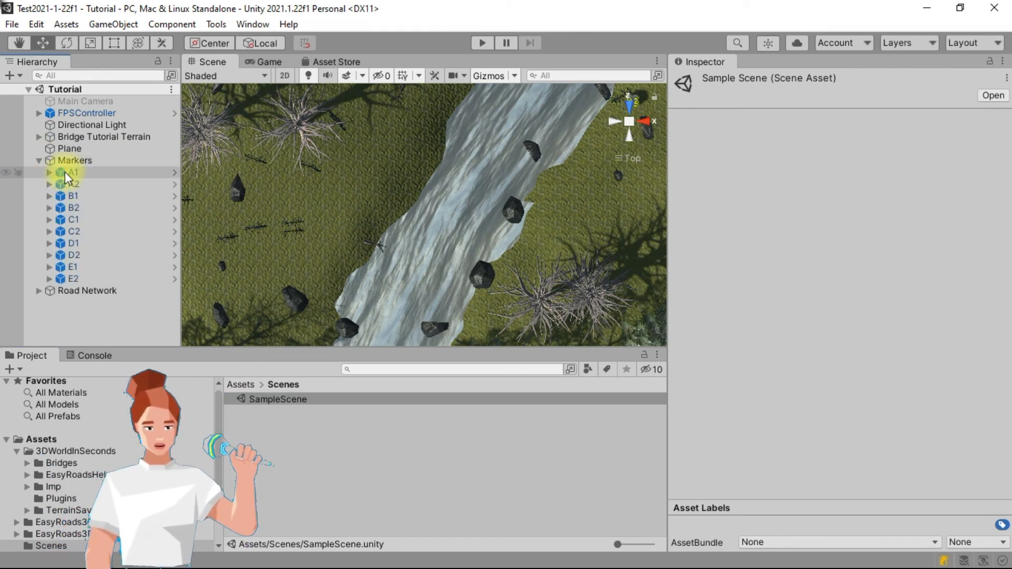
left_click(73, 172)
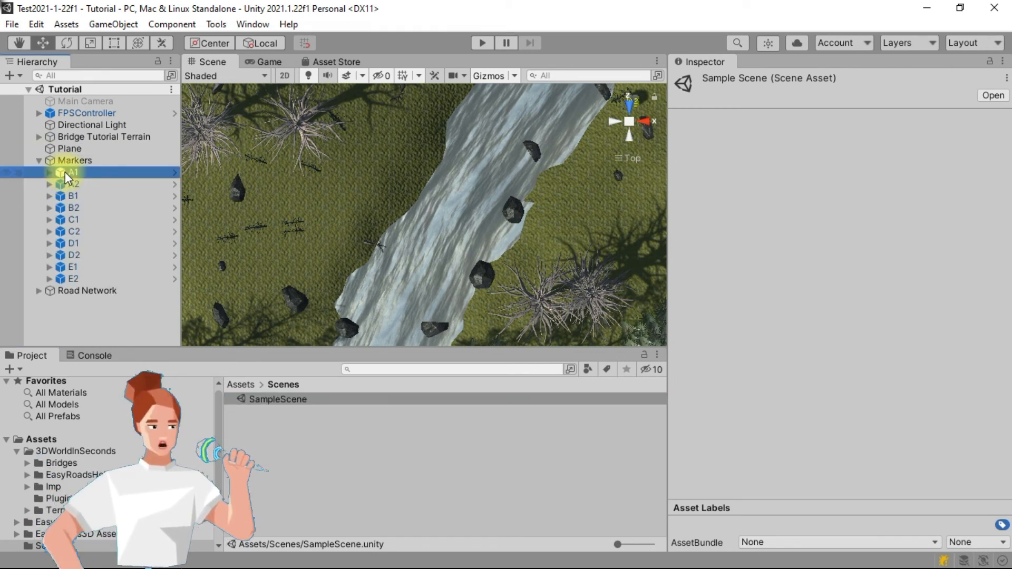
left_click(73, 172)
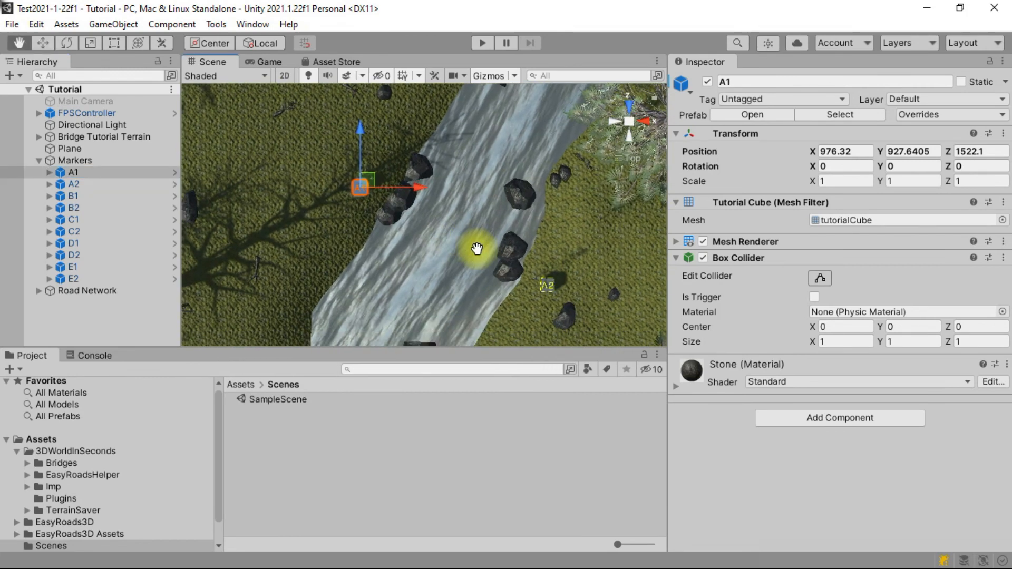
mouse_move(358, 194)
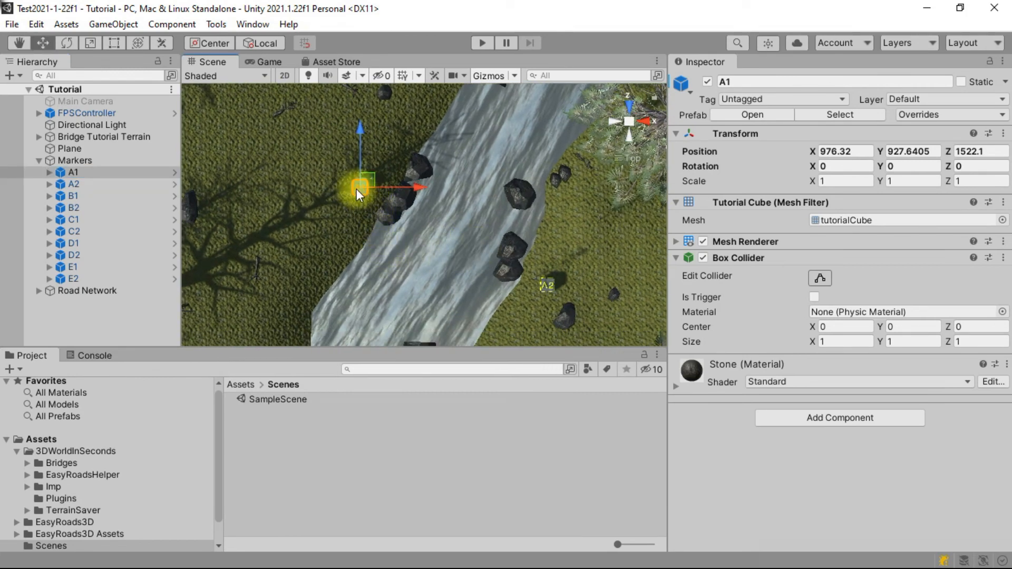
mouse_move(548, 294)
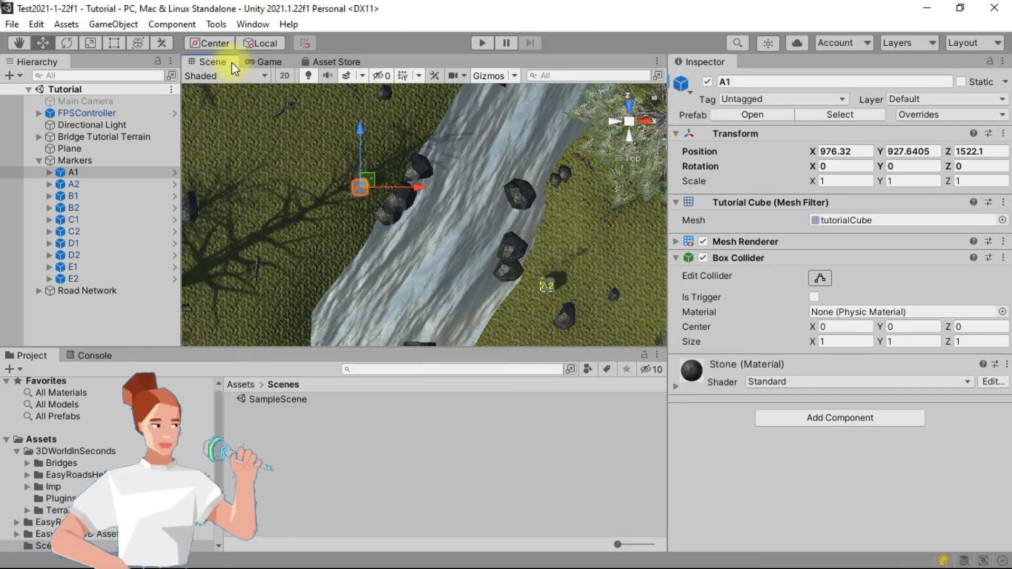
Create a New Columns Bridge (prototype) from the 3D World In Seconds tools.
left_click(215, 25)
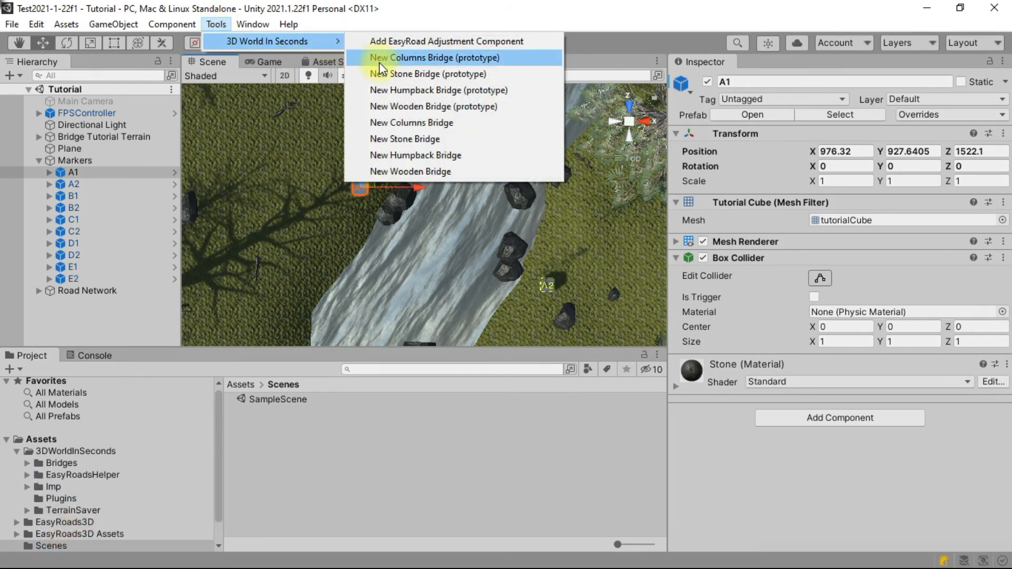
left_click(435, 57)
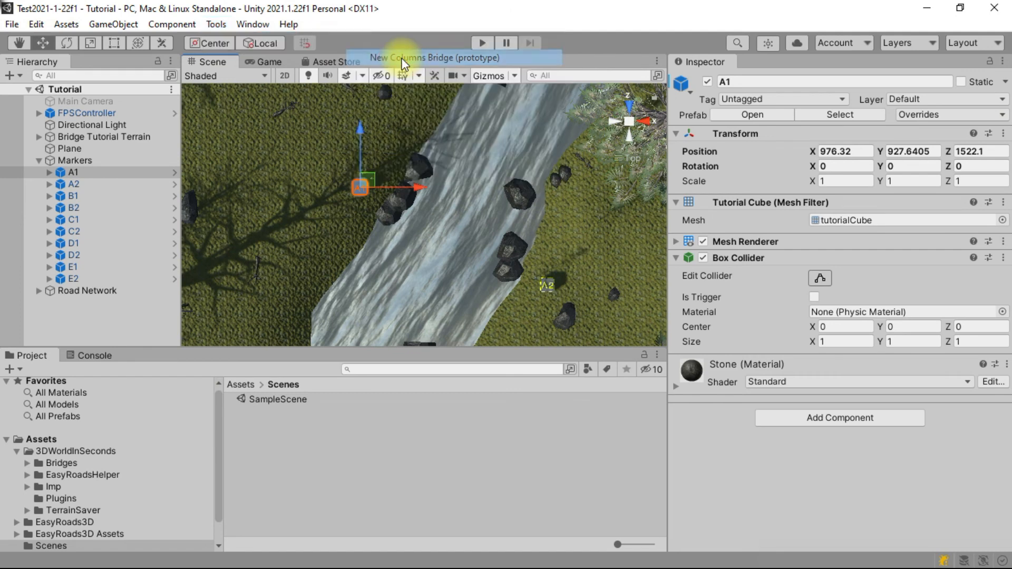
left_click(433, 57)
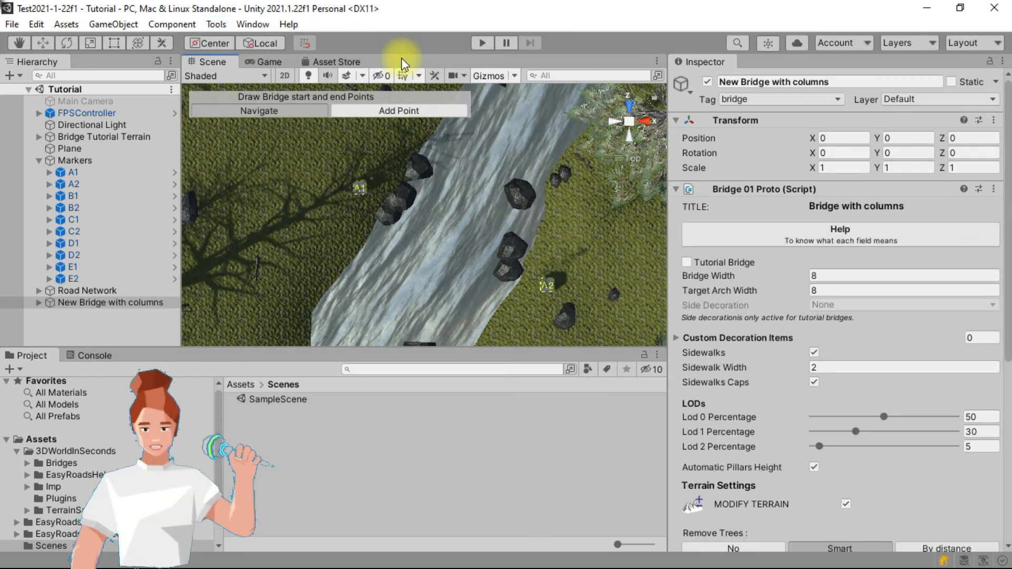
mouse_move(404, 217)
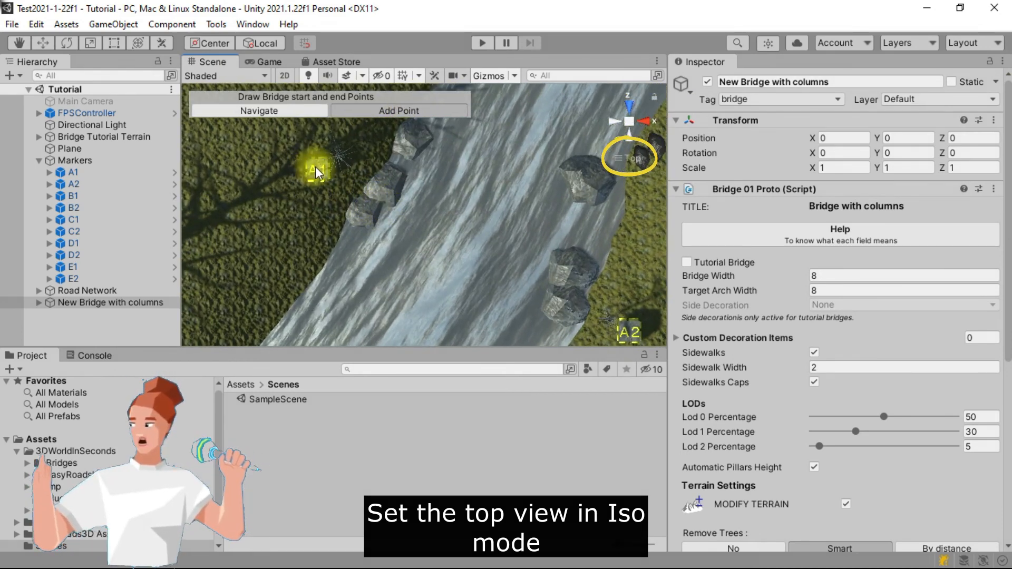
Place the bridge start point at marker A1 so the span runs toward A2.
left_click(592, 307)
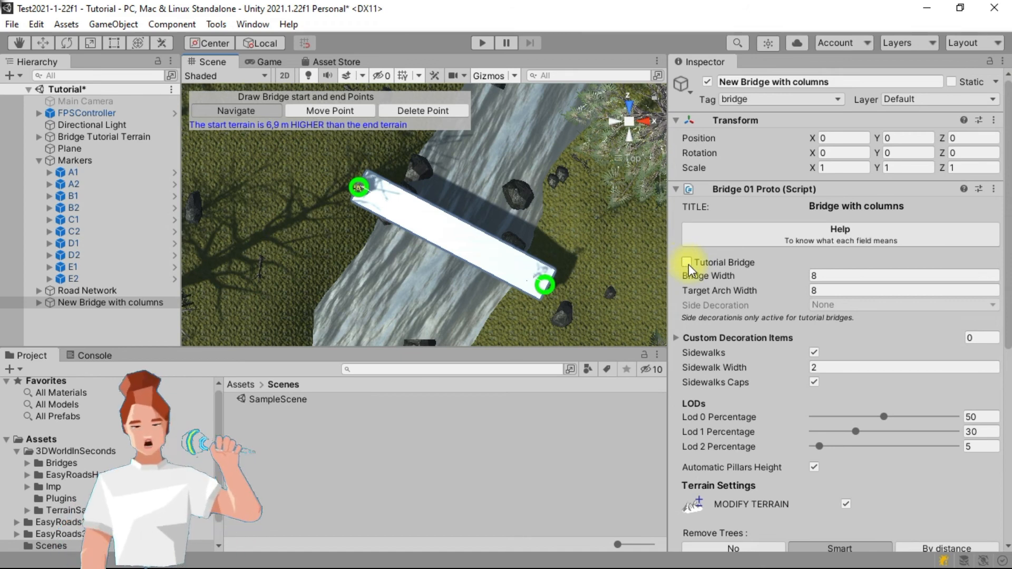
Enable Tutorial Bridge and apply the Worn Out Stone materials preset to the bridge.
left_click(686, 263)
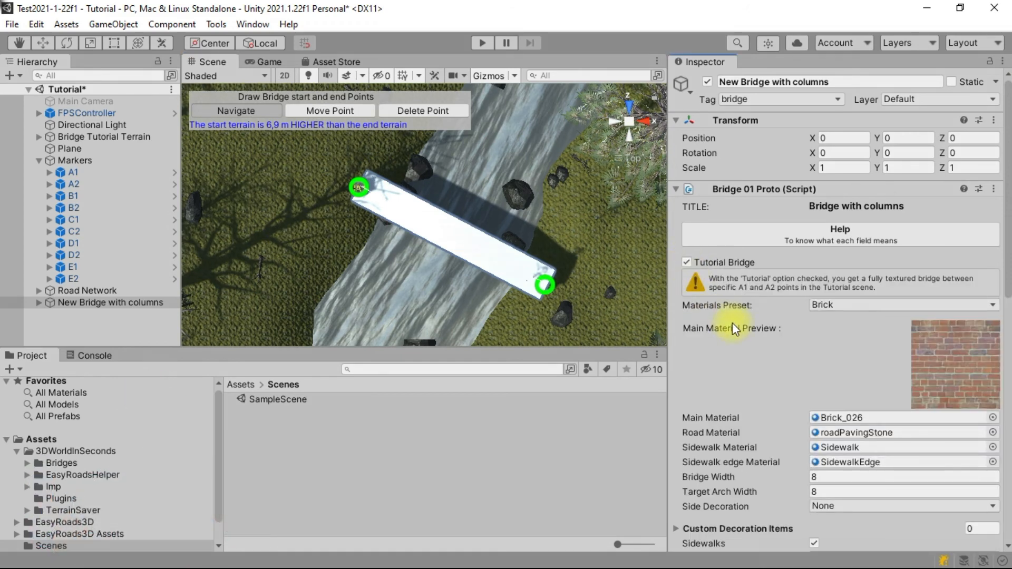
mouse_move(836, 342)
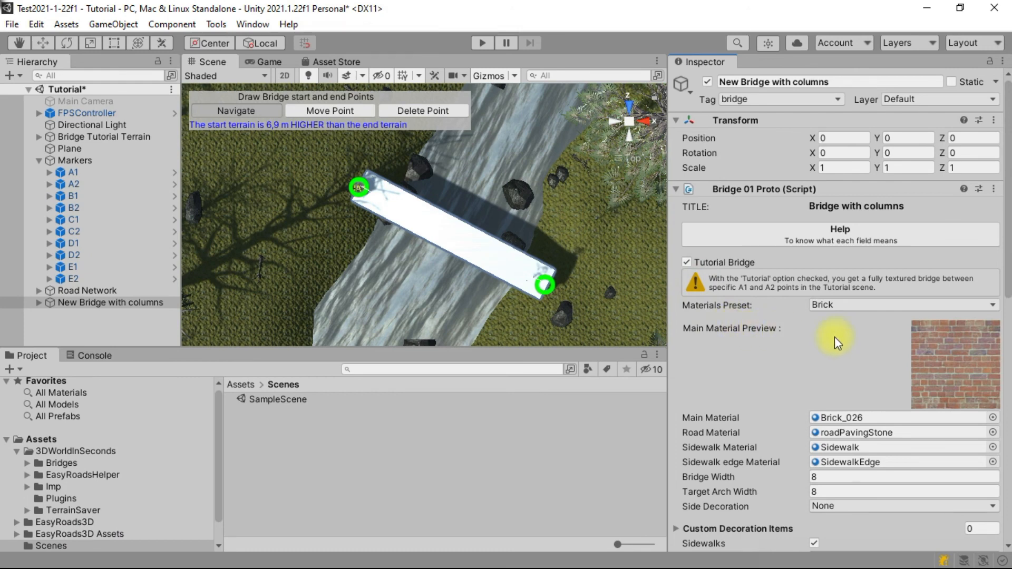
mouse_move(806, 349)
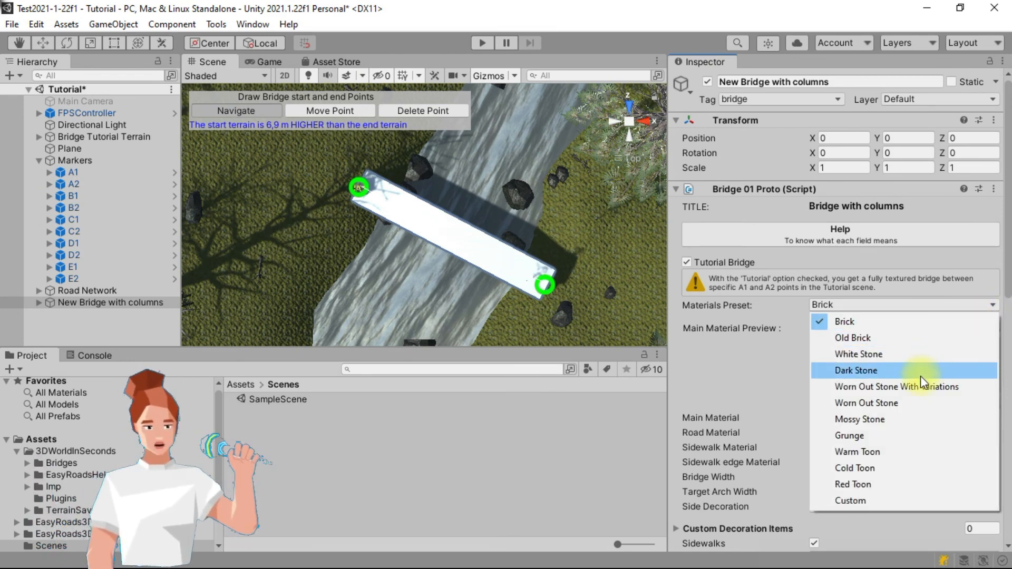
mouse_move(904, 402)
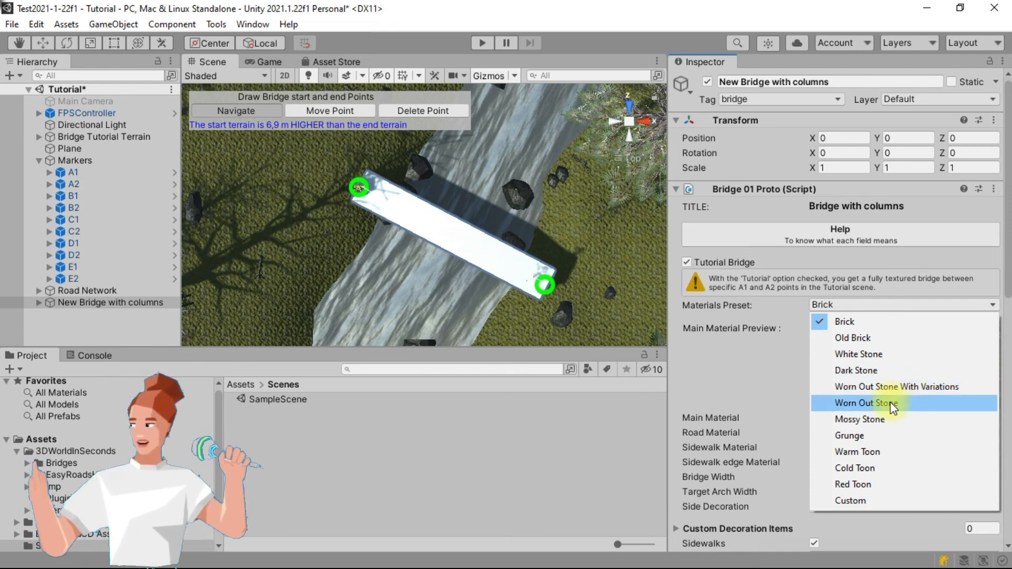
left_click(843, 320)
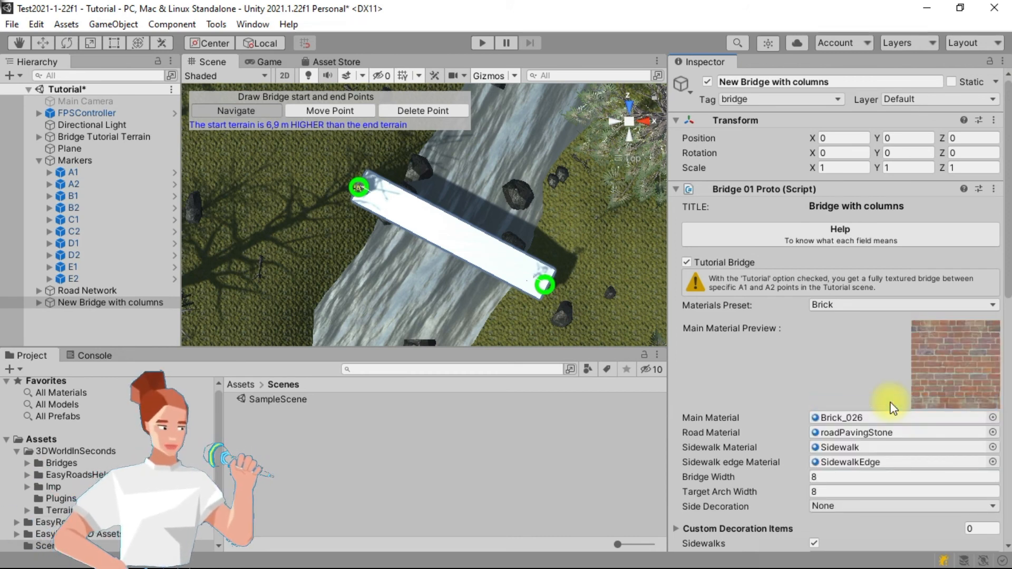
left_click(903, 305)
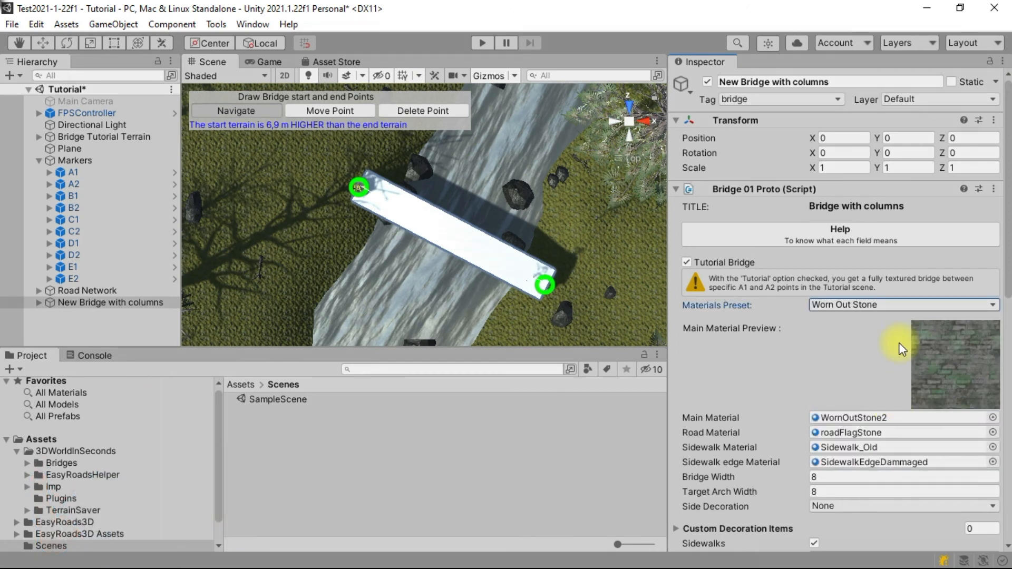
scroll("down", 3)
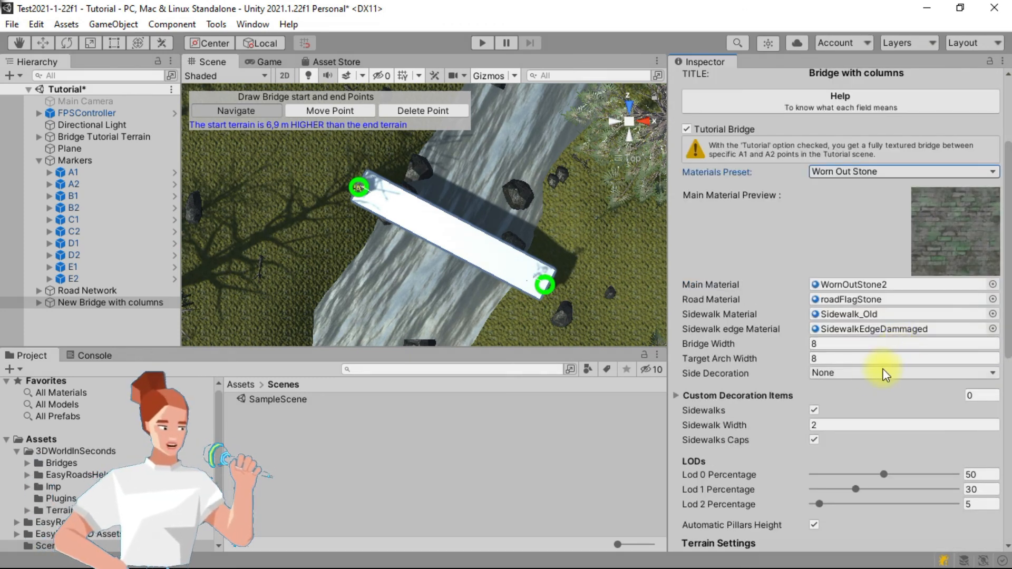
mouse_move(761, 373)
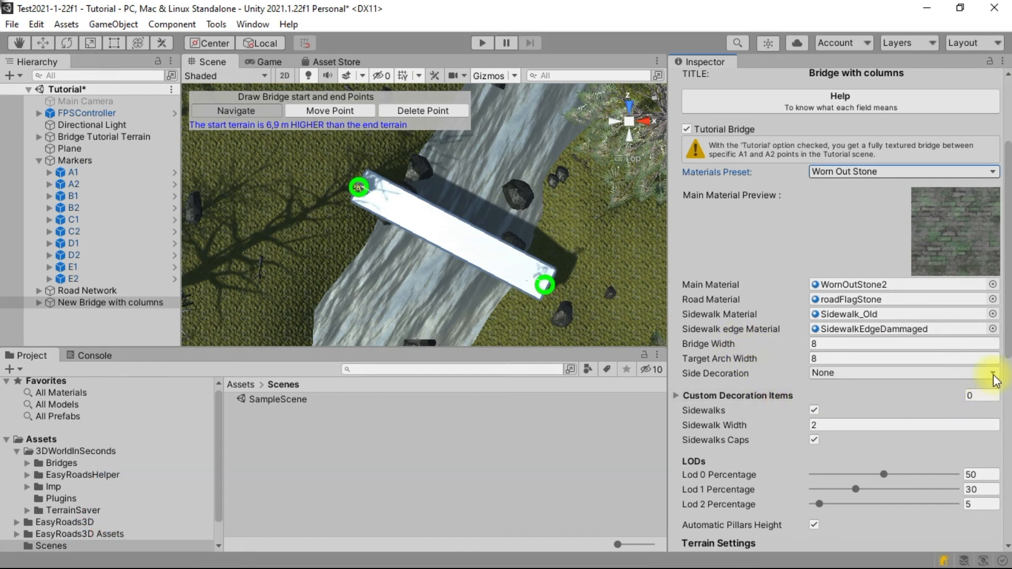
Choose Dark Statues With Lamp as the bridge's side decoration.
left_click(993, 374)
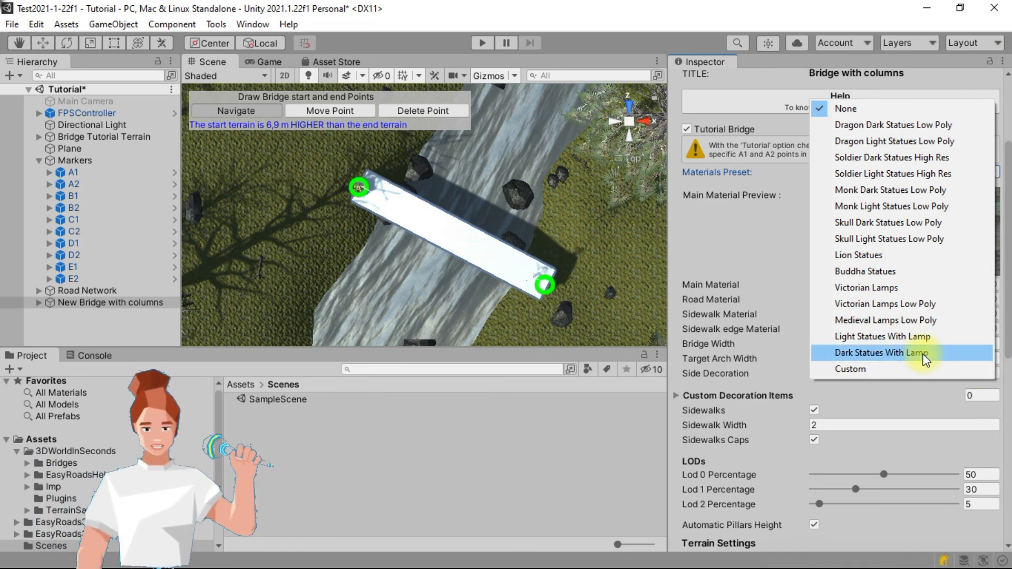
left_click(882, 352)
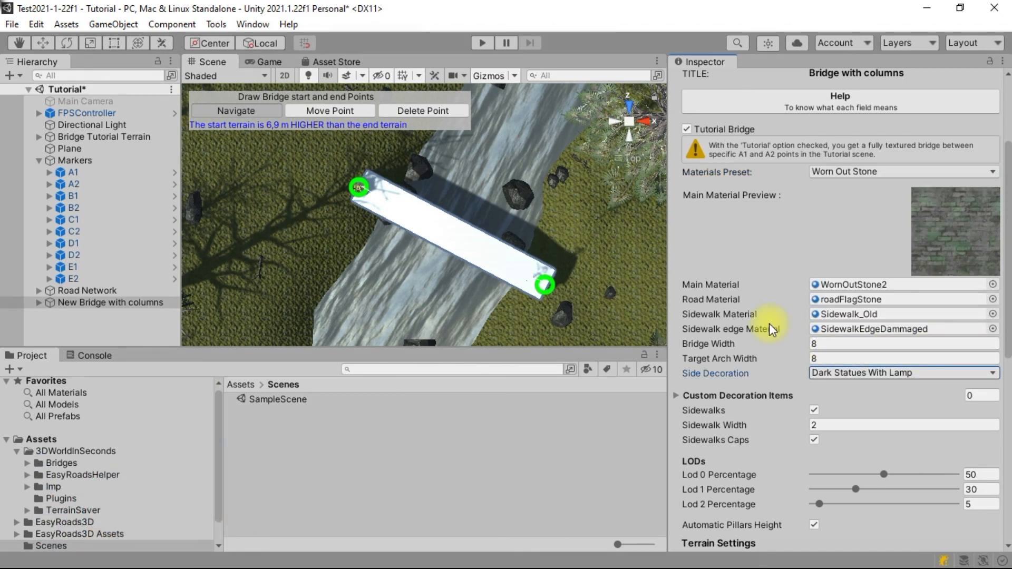
scroll("down", 3)
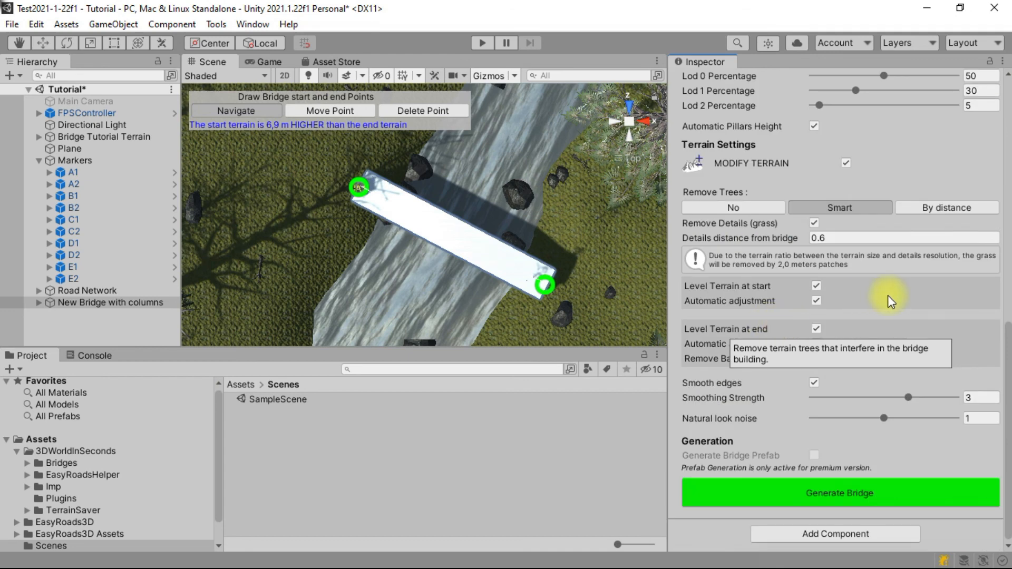
mouse_move(927, 401)
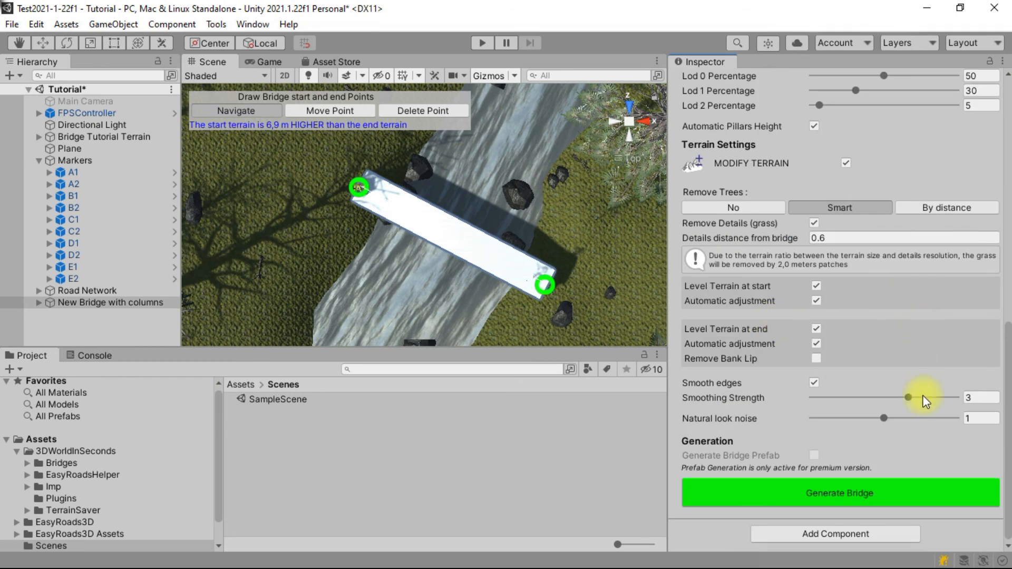
mouse_move(884, 384)
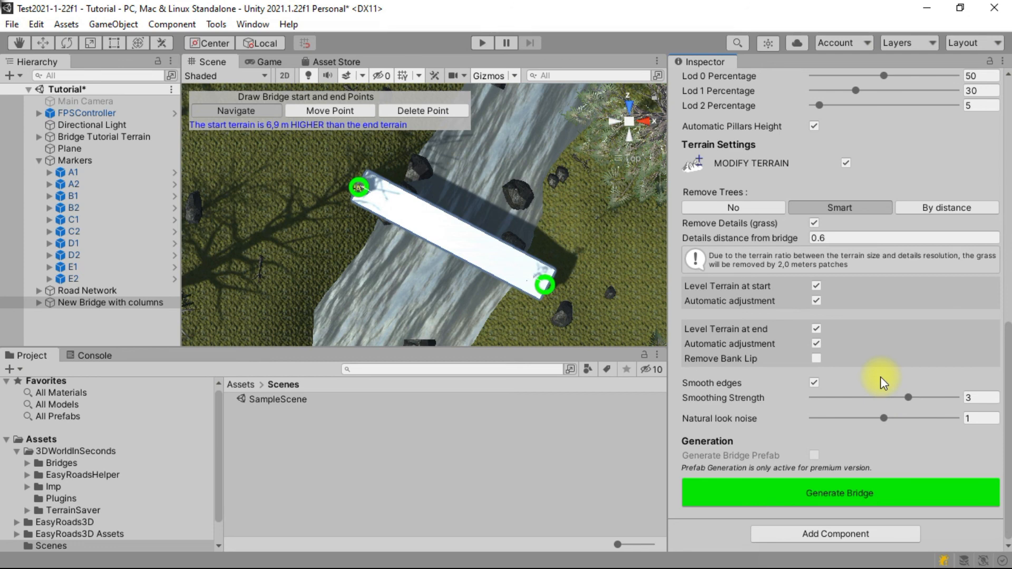
mouse_move(861, 482)
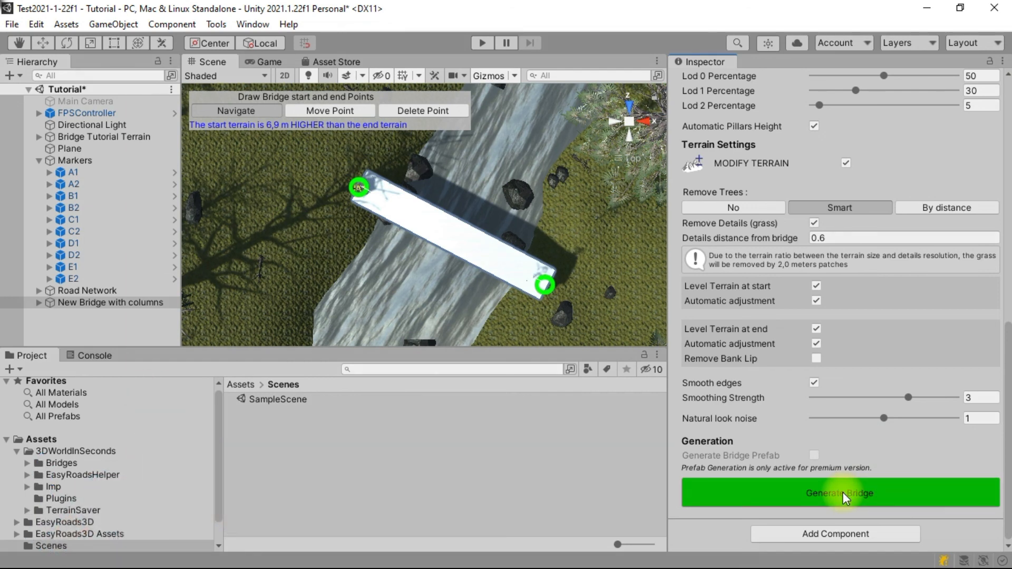
Generate the stone columns bridge across the river and acknowledge the success message.
left_click(840, 493)
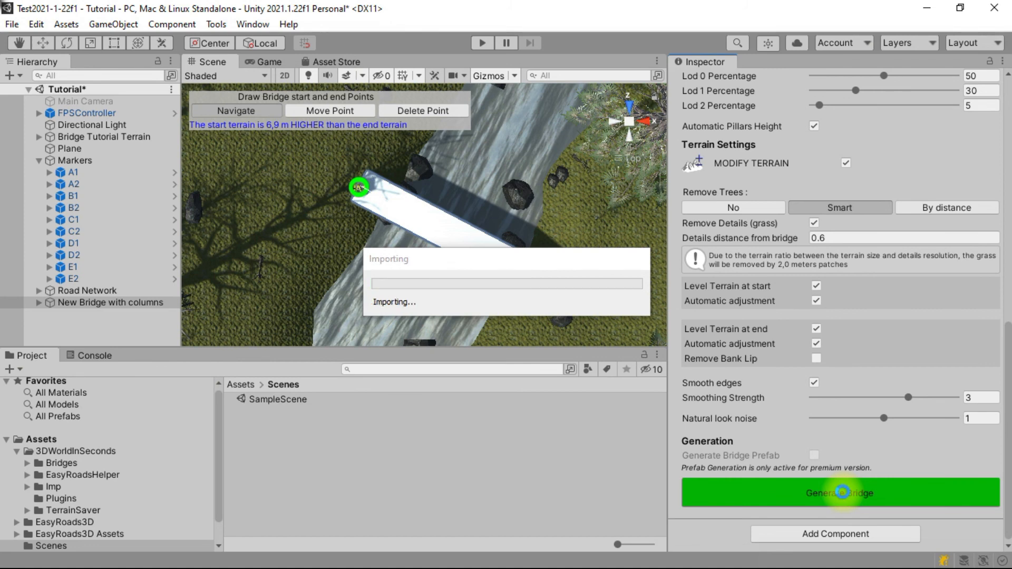
left_click(840, 493)
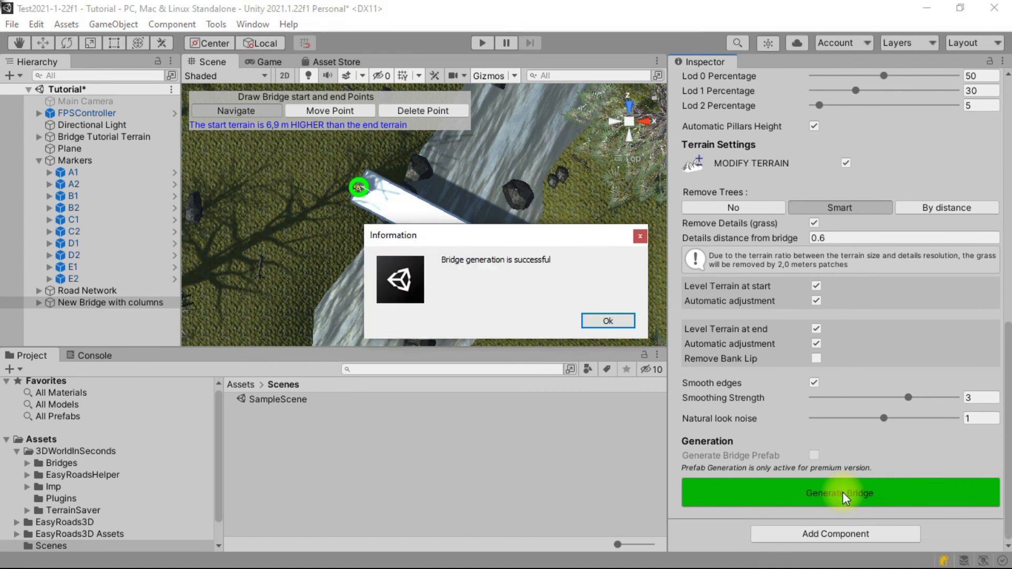
mouse_move(741, 521)
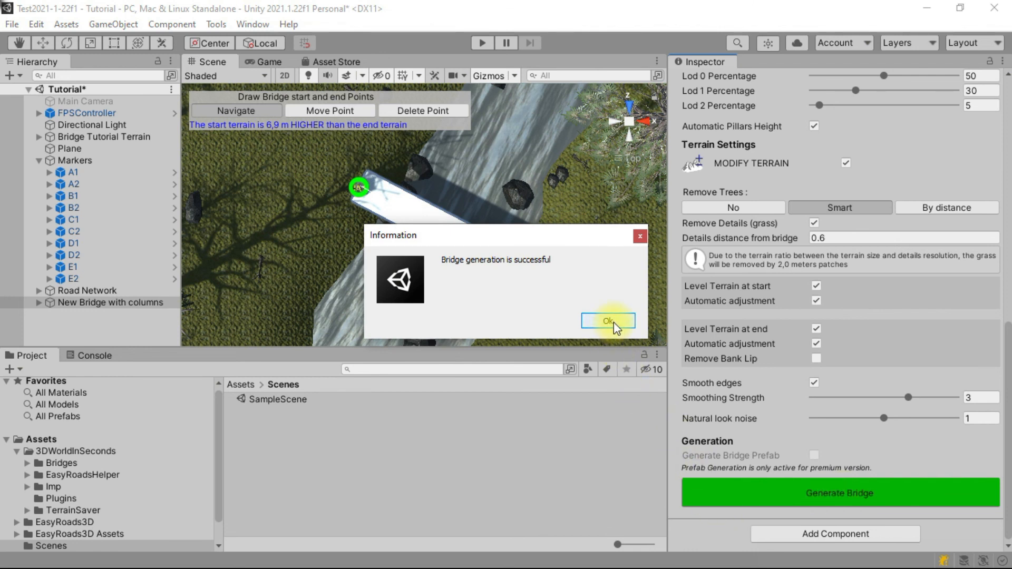
left_click(607, 321)
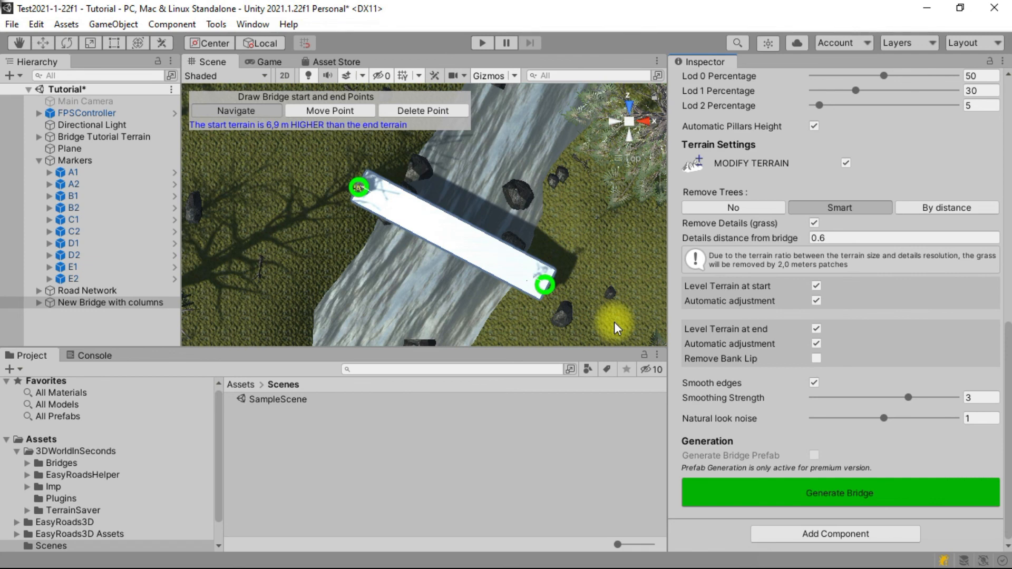
left_click(840, 492)
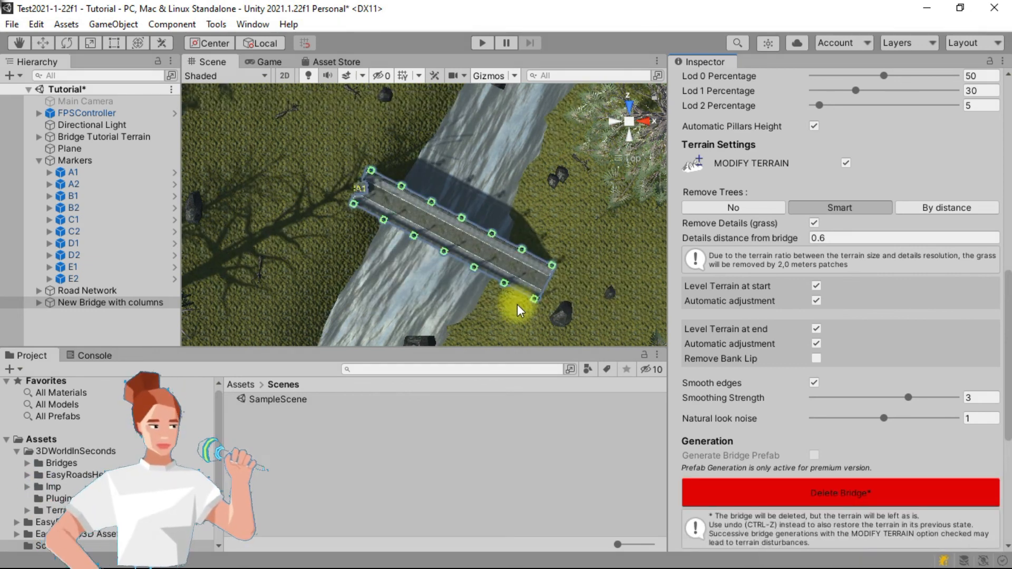
mouse_move(122, 176)
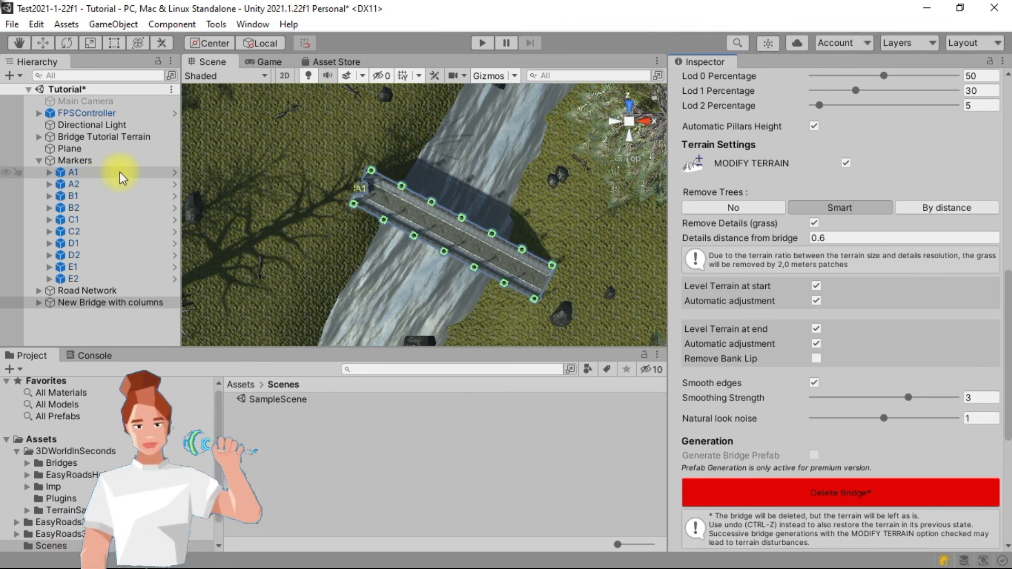
Deactivate markers A1 and A2 together so the finished bridge stands clear.
left_click(73, 172)
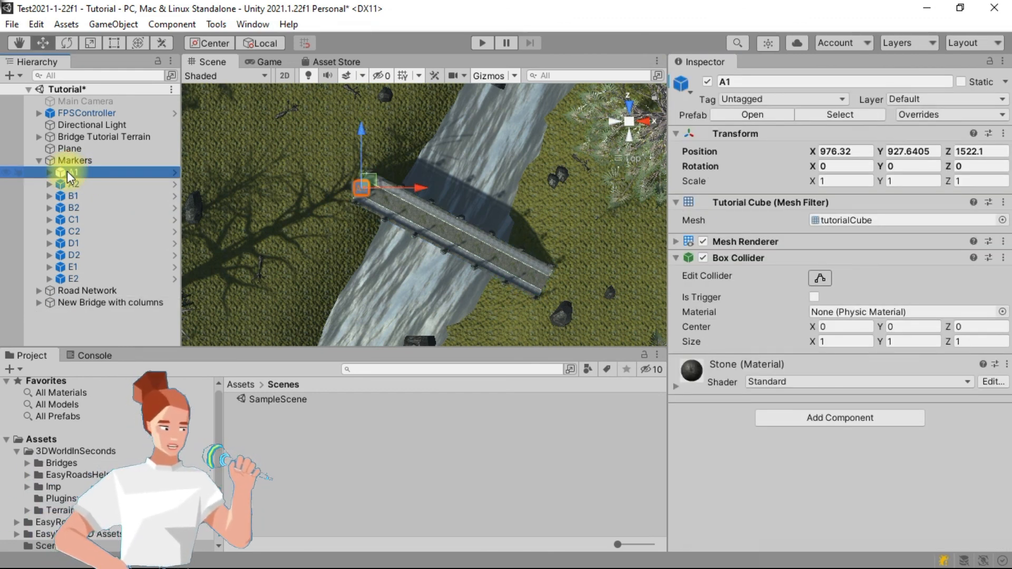
left_click(73, 183)
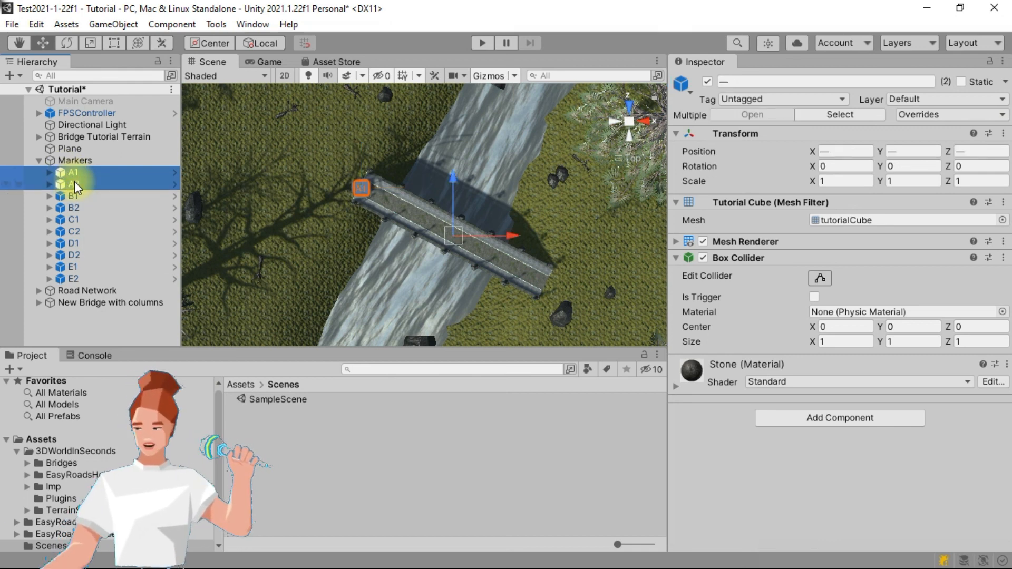
left_click(73, 184)
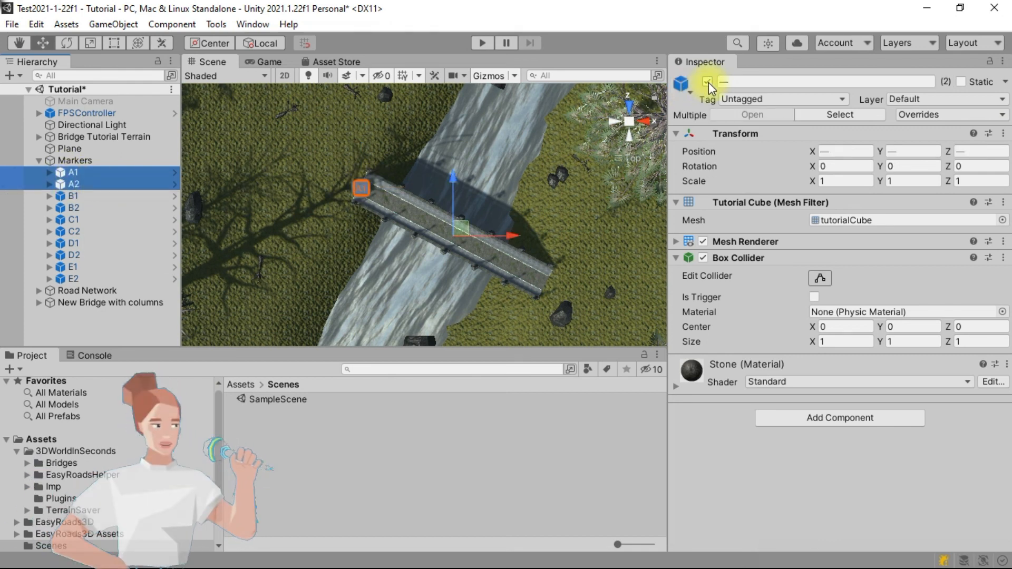
left_click(708, 83)
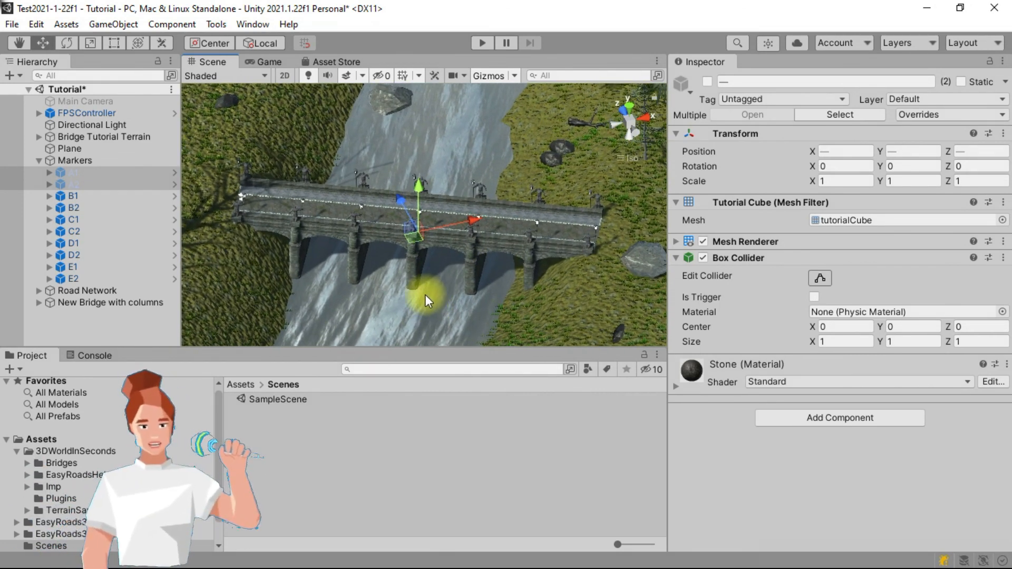
mouse_move(313, 247)
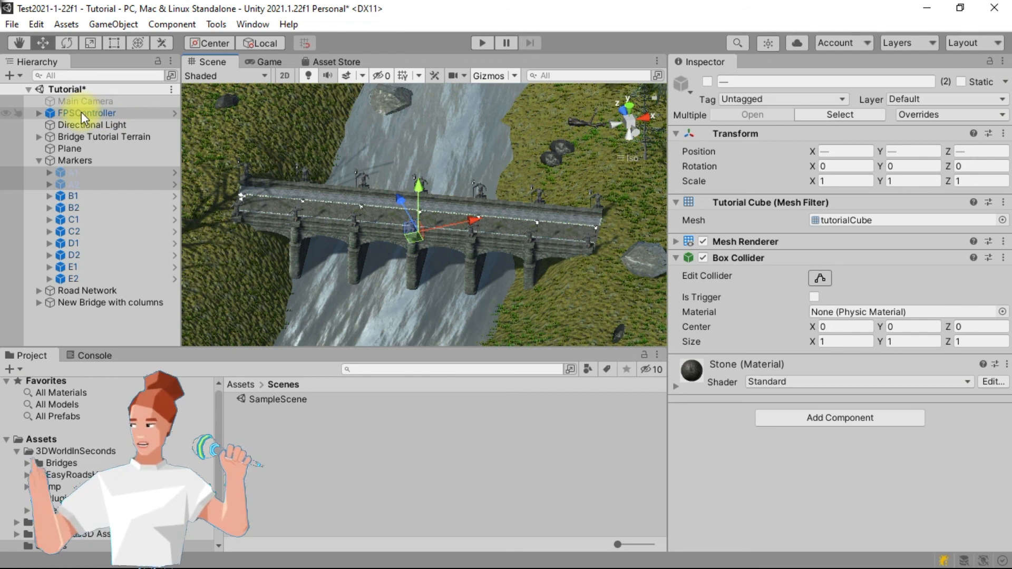
Select FPSController and confirm its Character Position places the player on New Bridge with columns.
left_click(93, 113)
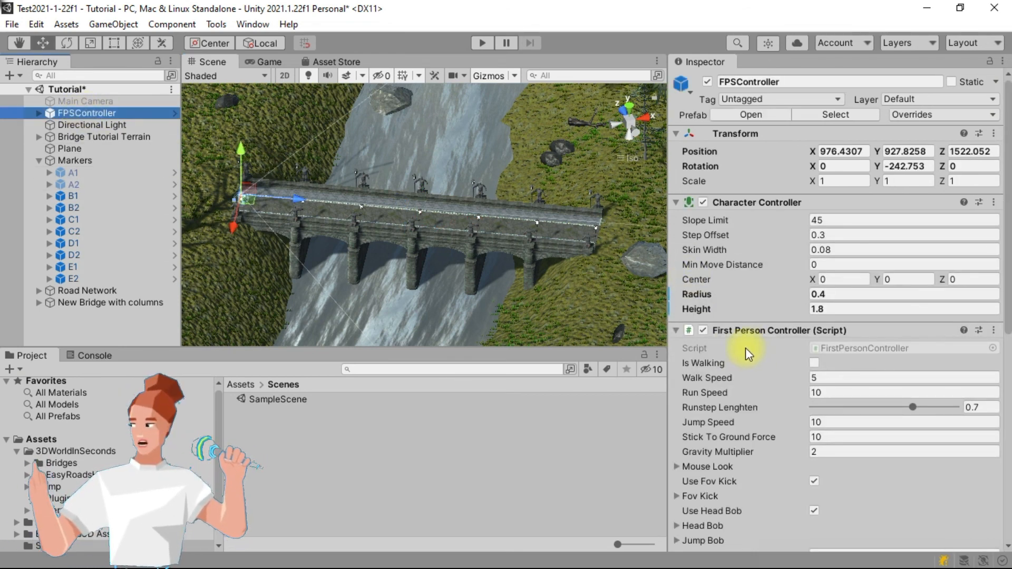
scroll("down", 3)
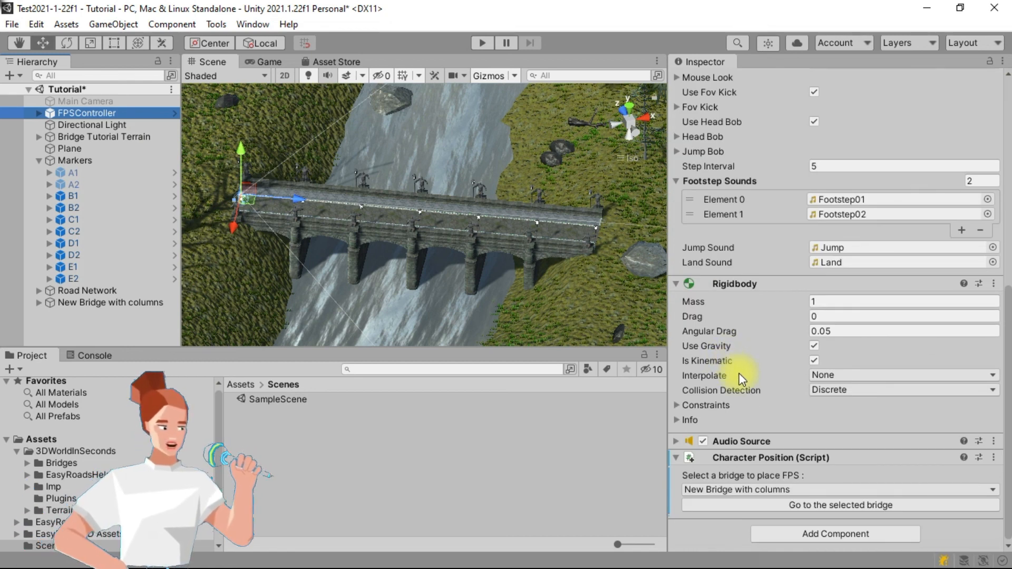
mouse_move(743, 496)
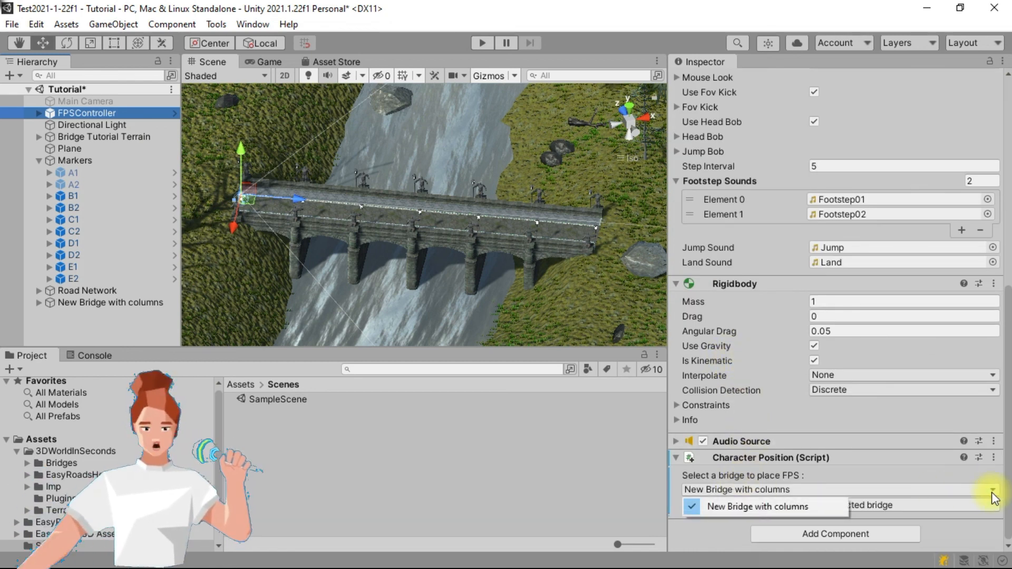
left_click(757, 506)
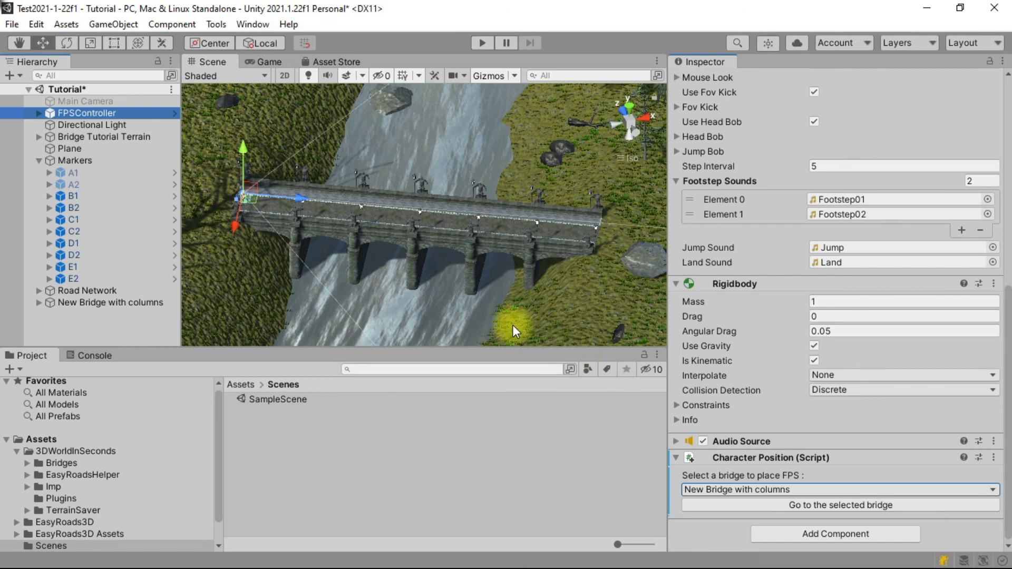
mouse_move(447, 283)
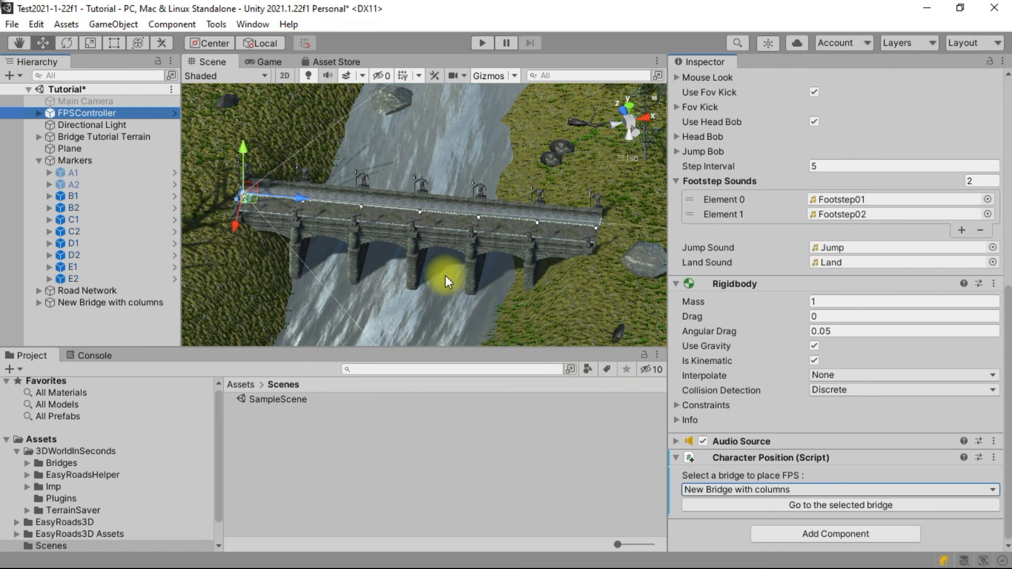
mouse_move(482, 43)
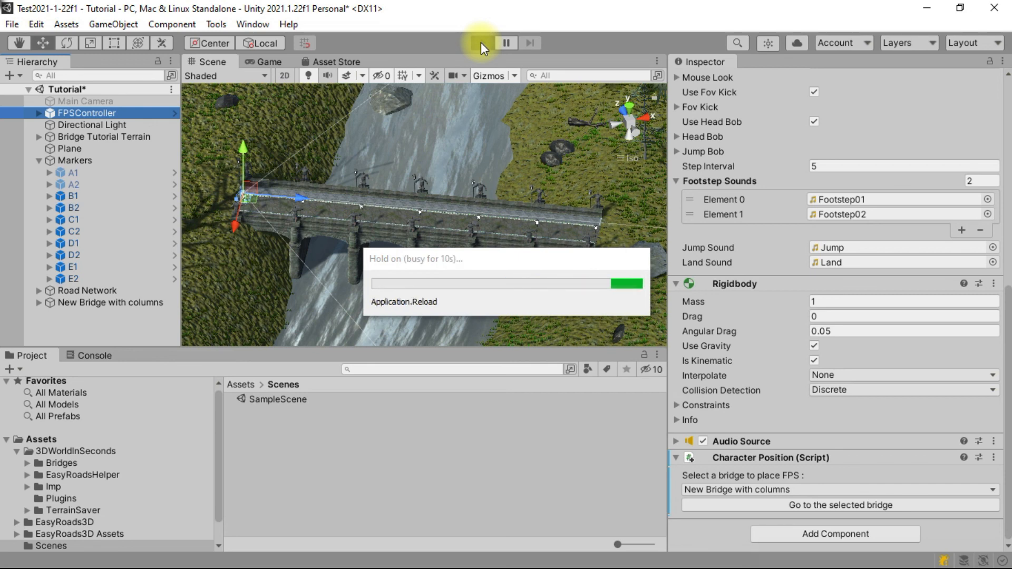
Run the scene to walk the statue-lined bridge in first person.
left_click(482, 42)
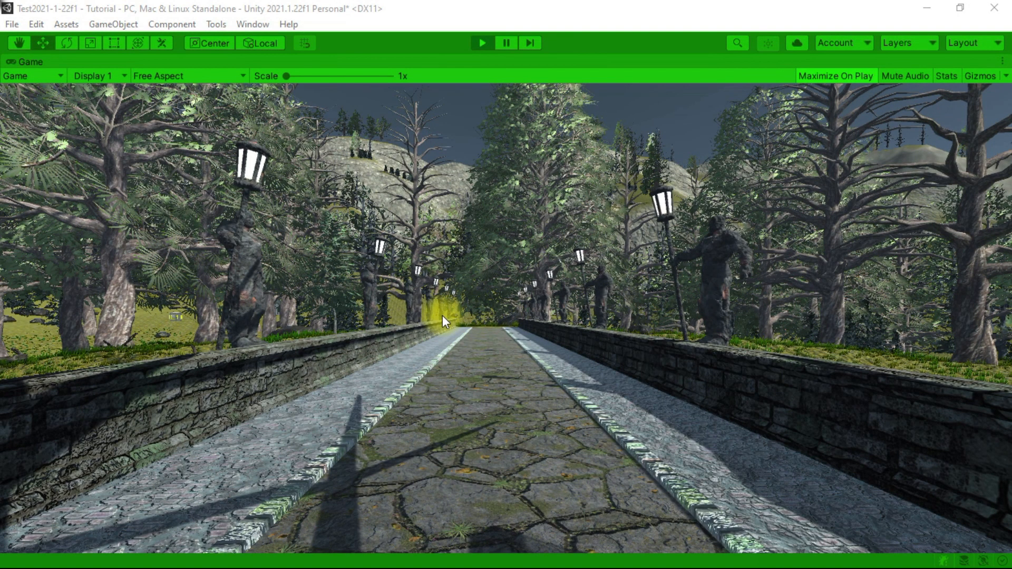